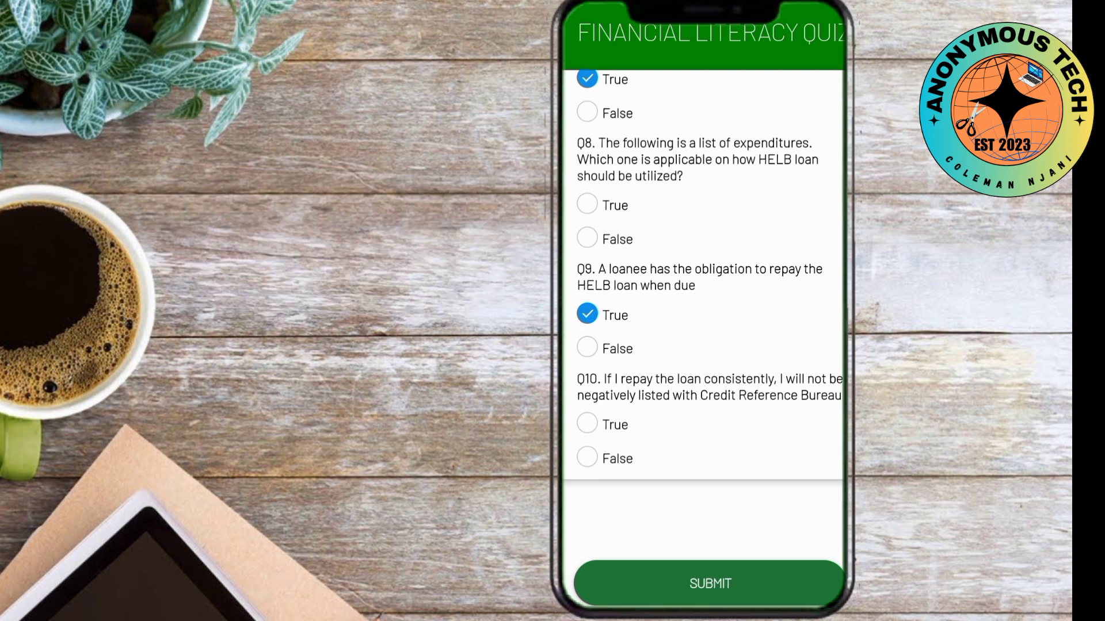
- Mark Q8 True and submit the quiz to get a 90% literacy score
click(586, 204)
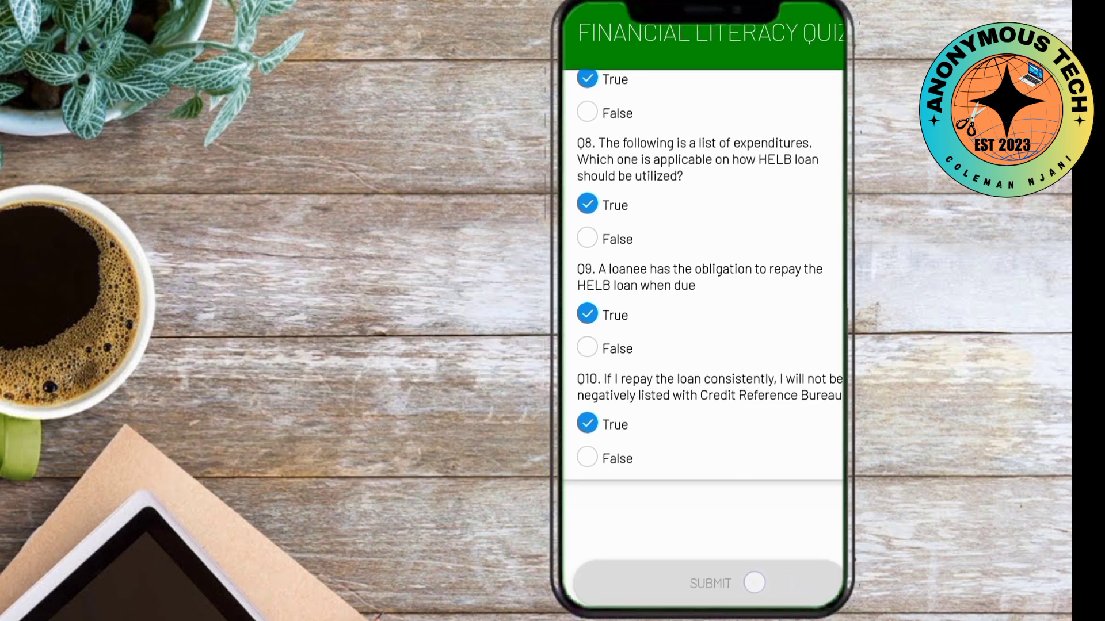
click(707, 582)
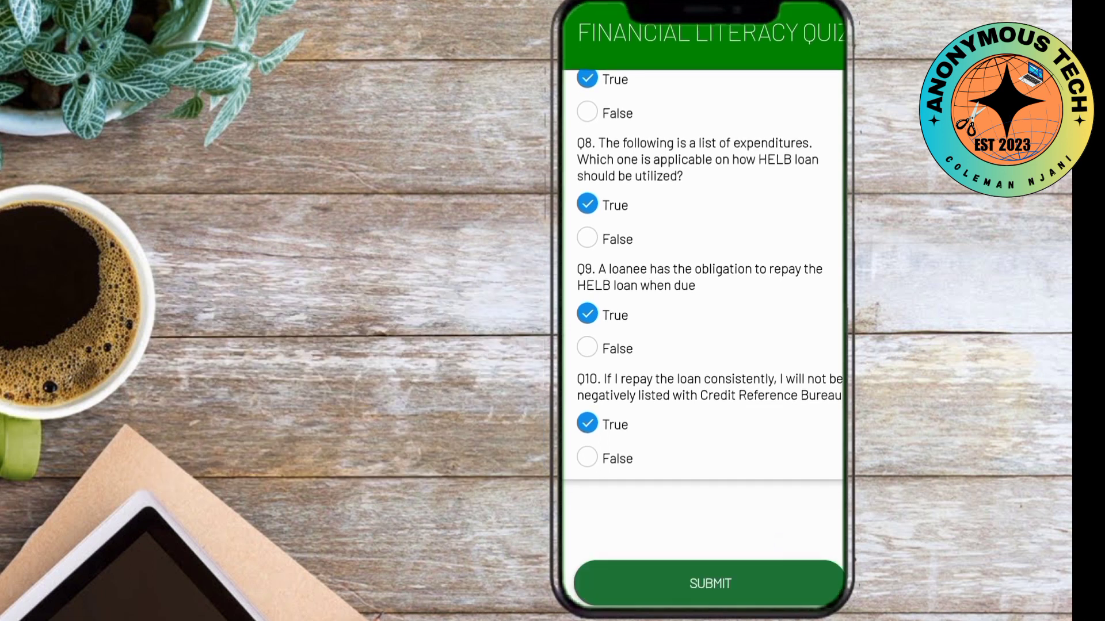
click(709, 584)
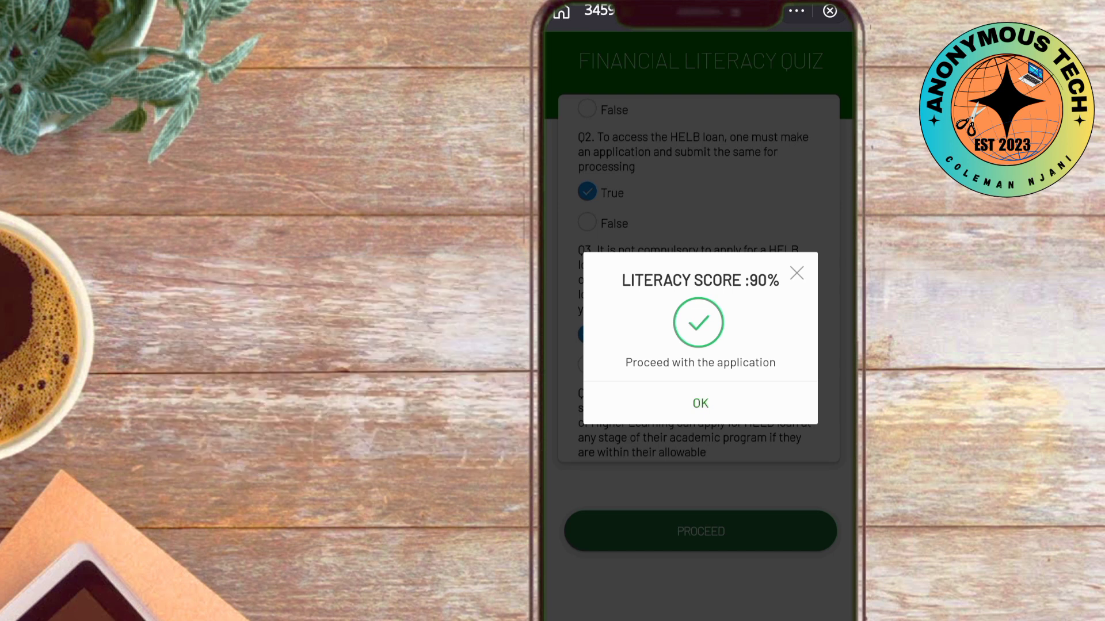
- Accept the 90% score, submit the loan application and acknowledge its receipt
click(698, 402)
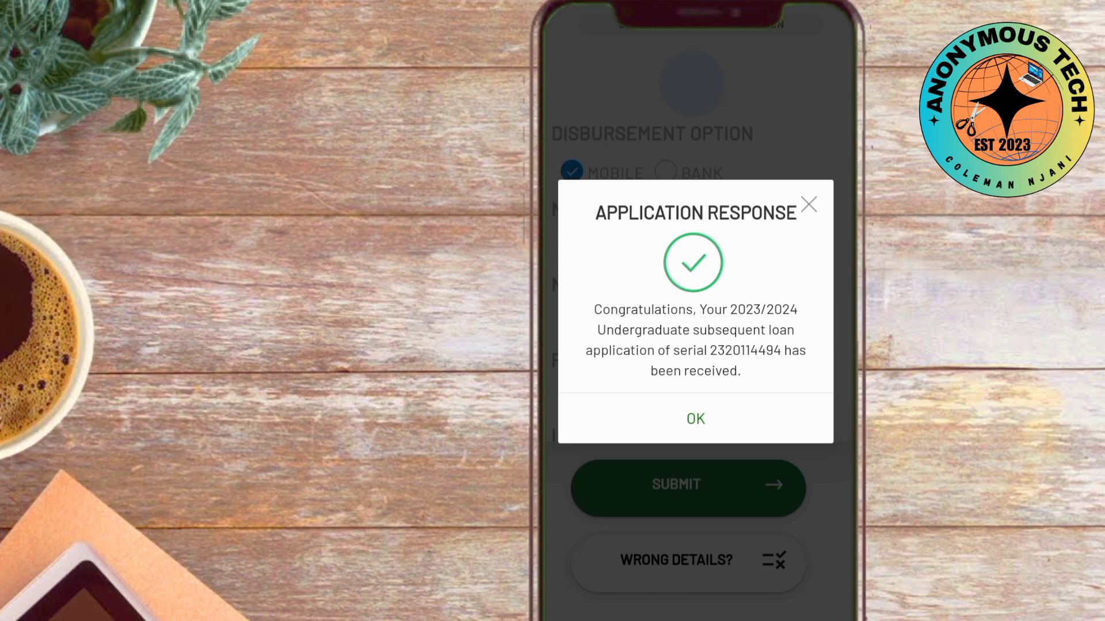
click(693, 418)
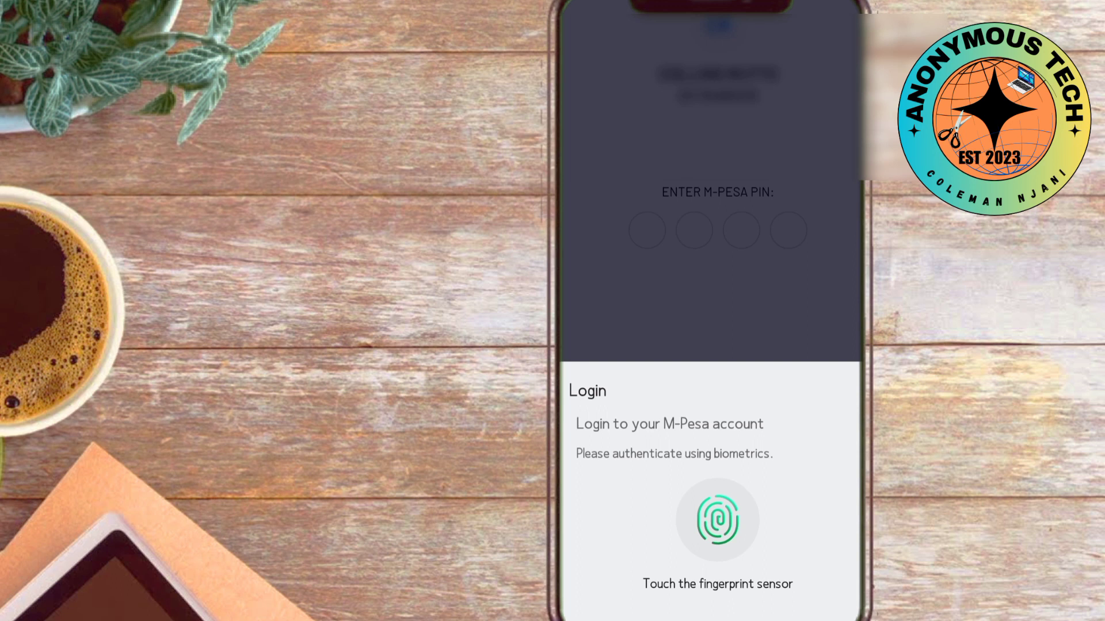
- Log in to M-PESA with fingerprint or PIN
click(716, 520)
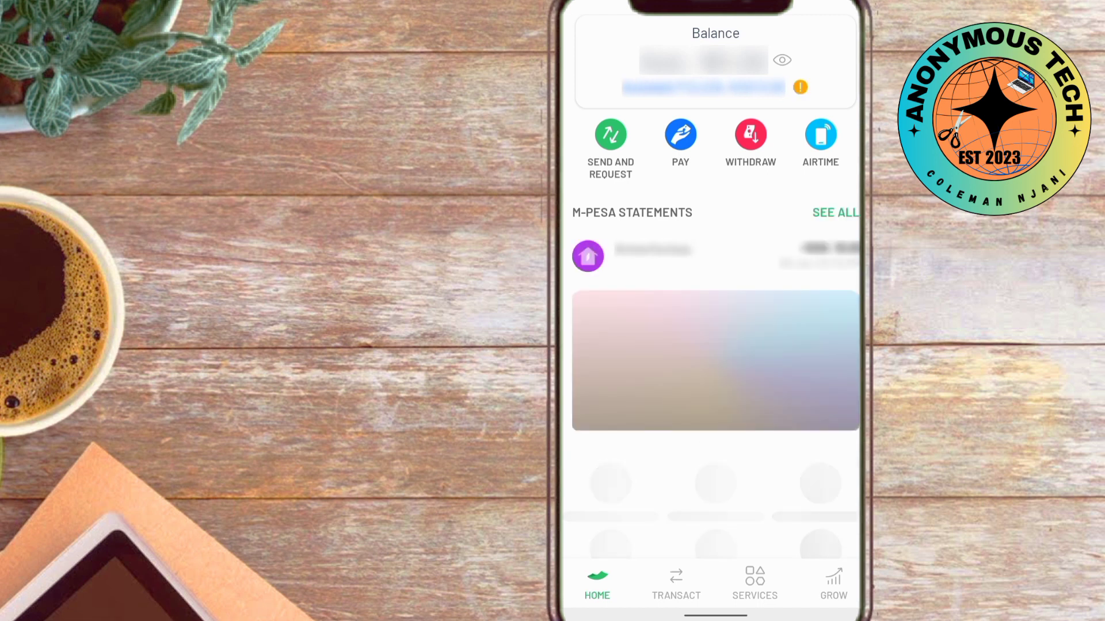
- Open the HELB mini app from Services under Discover More
click(753, 578)
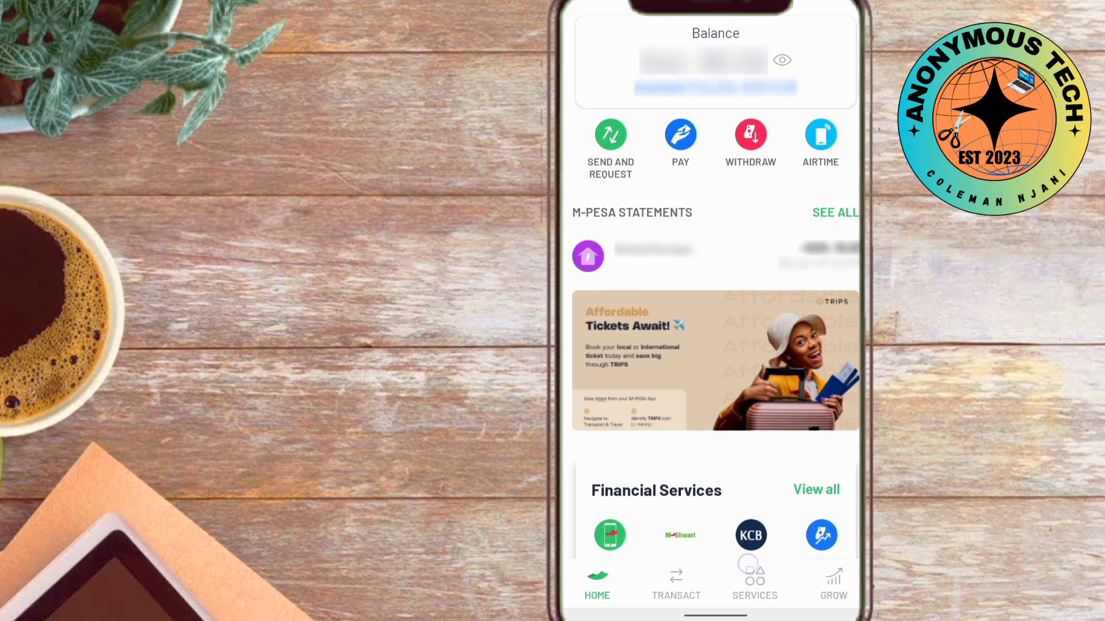
click(754, 583)
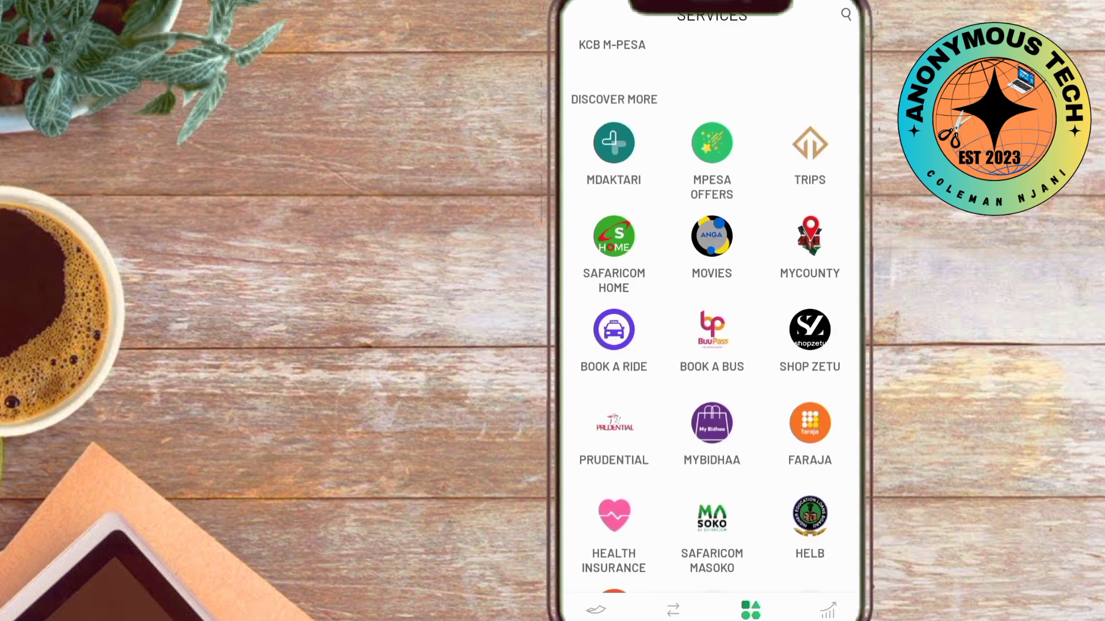
scroll(down, 3)
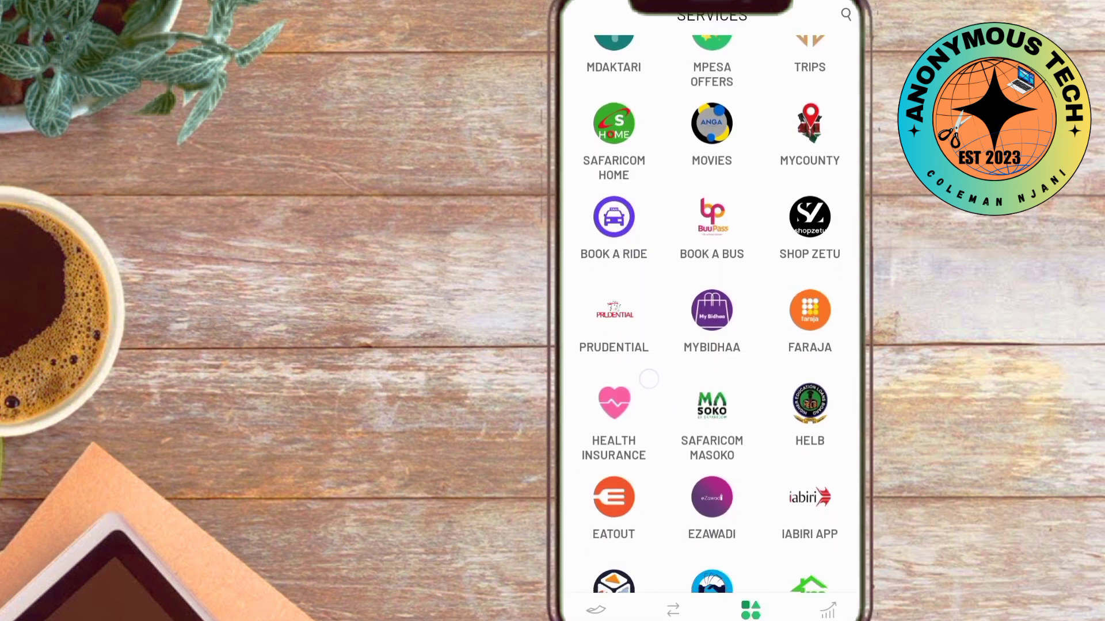
scroll(down, 3)
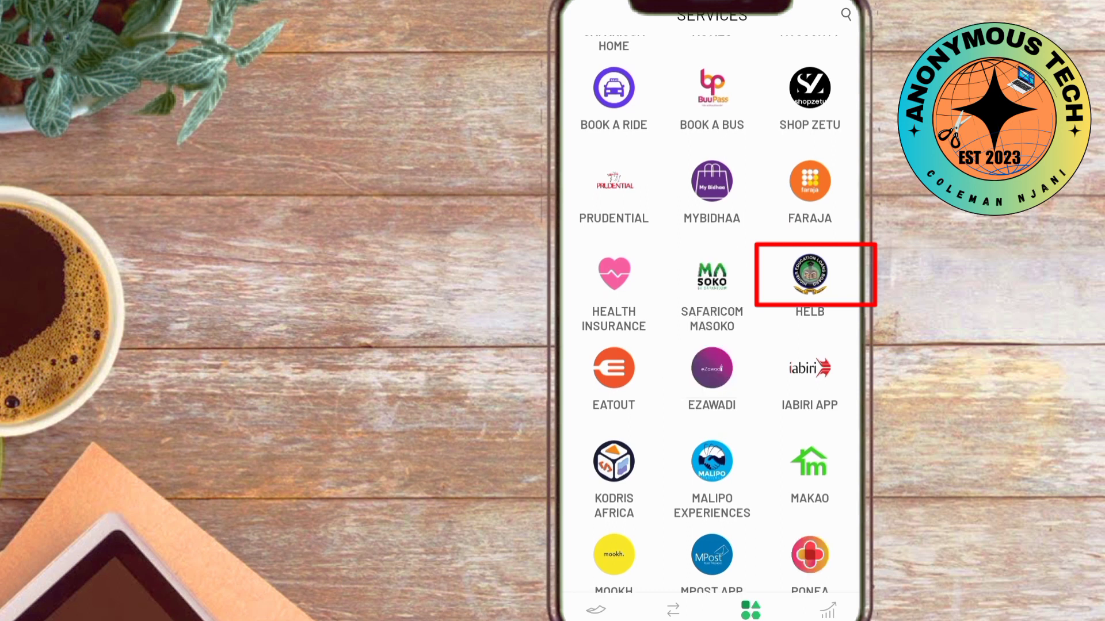
click(809, 274)
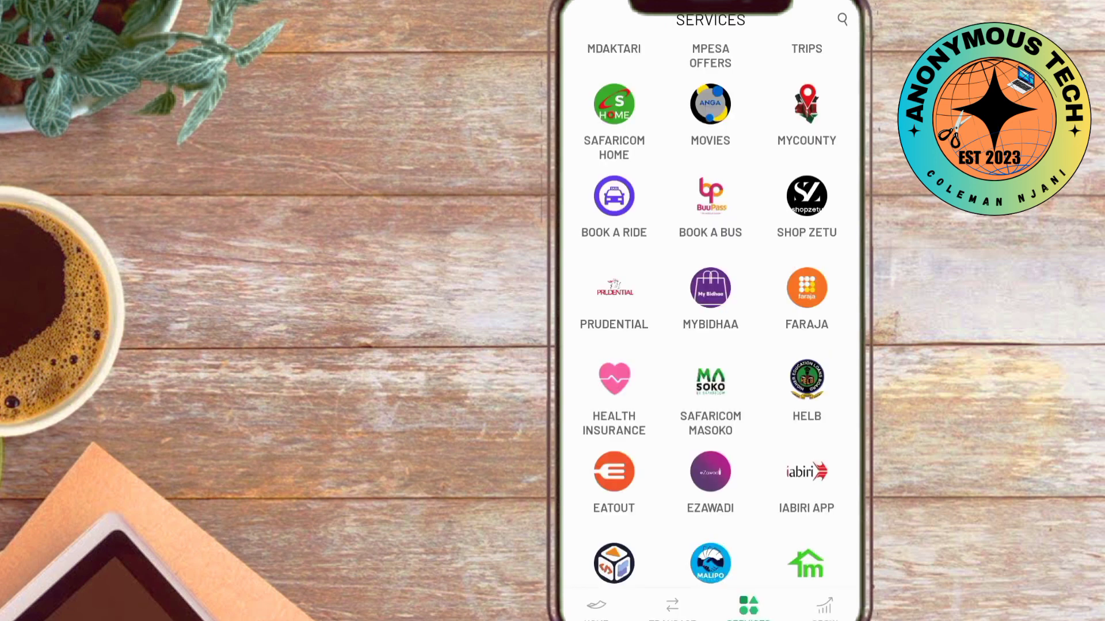
scroll(down, 3)
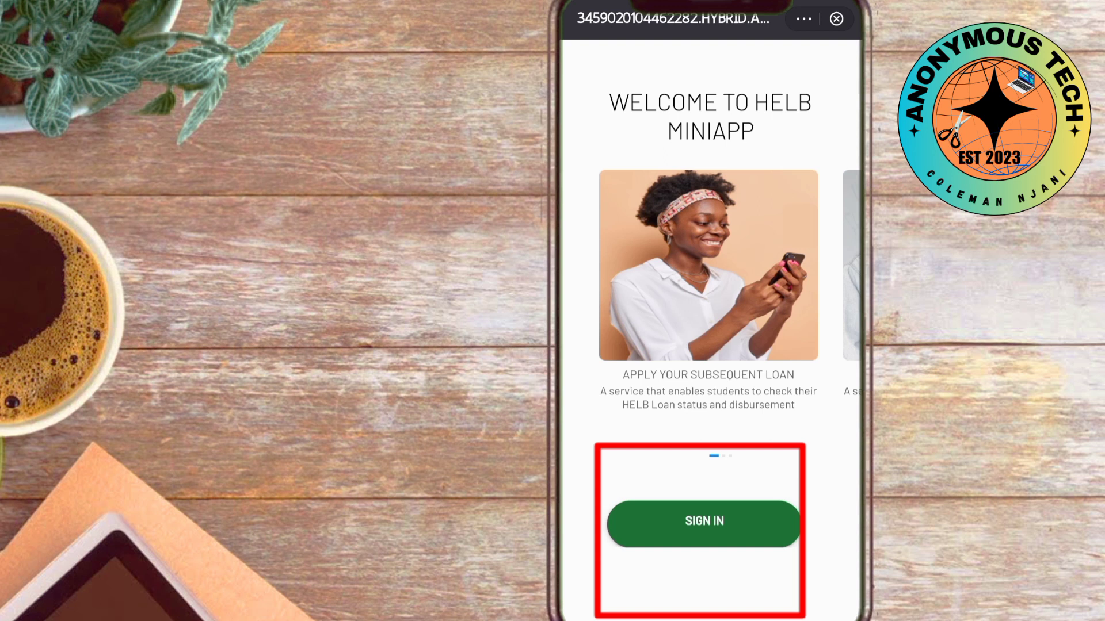
- Sign in to the HELB mini app with the phone number
click(703, 523)
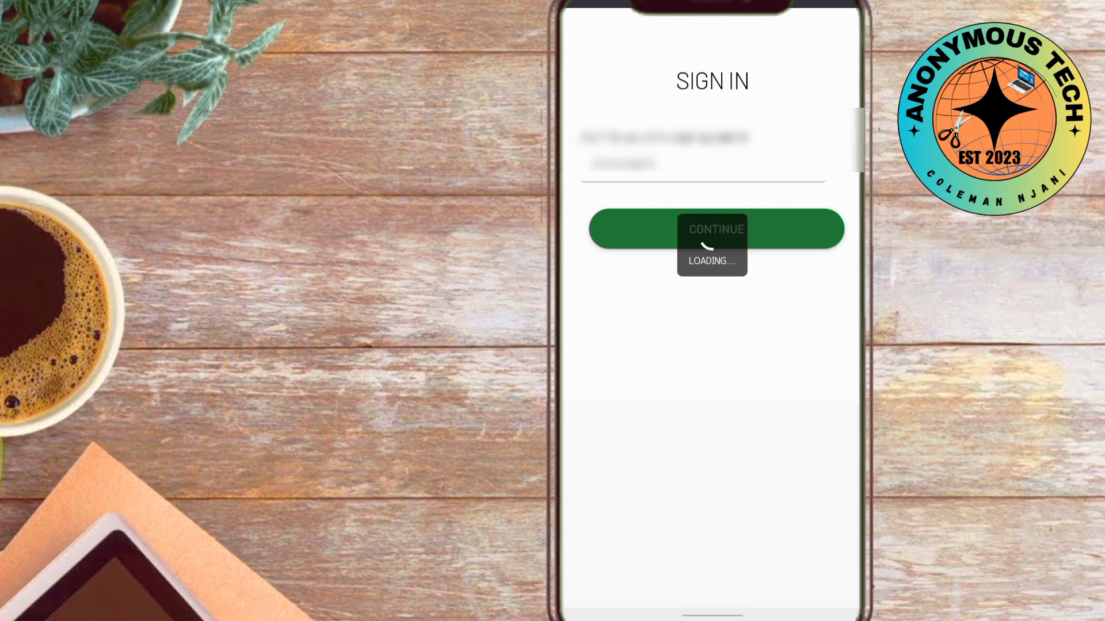
- Request a sign-in verification code and dismiss the code-sent popup
click(716, 228)
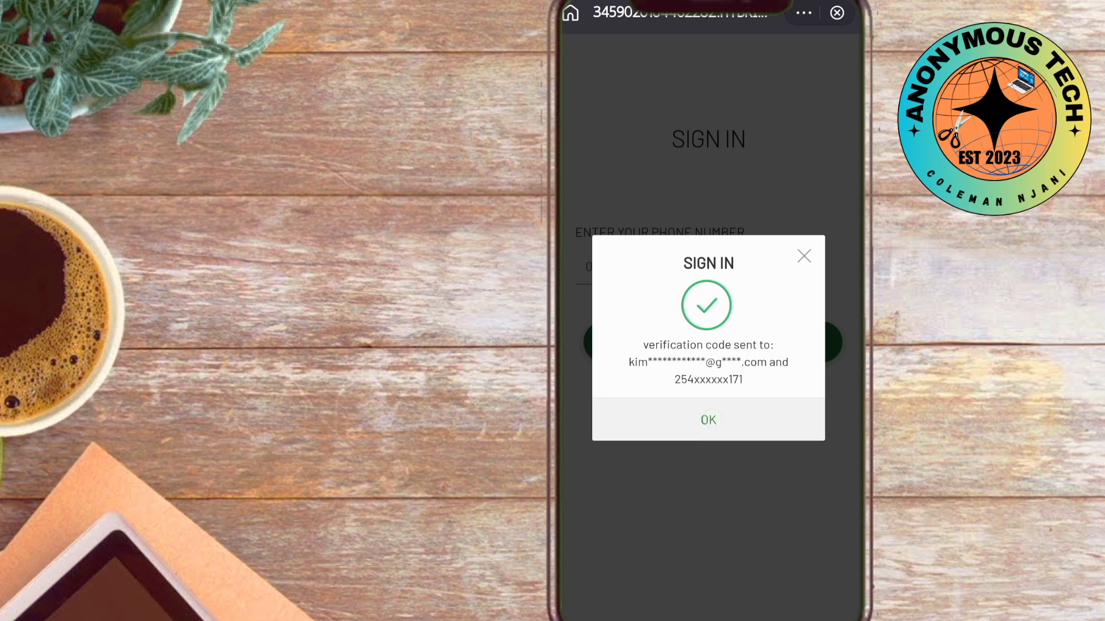
click(707, 419)
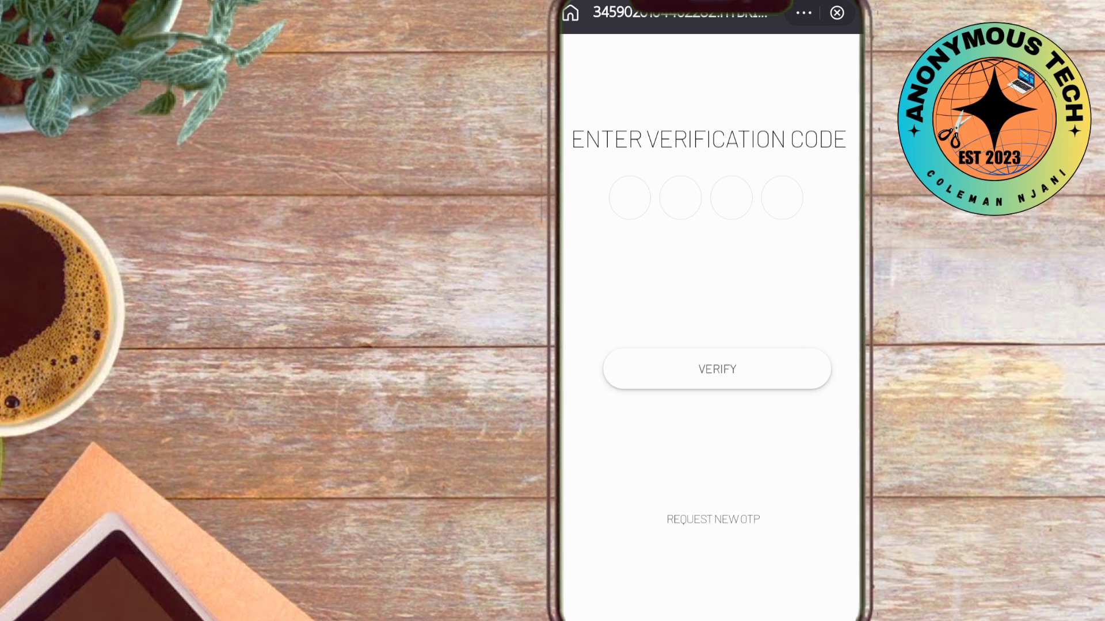
- Verify the entered OTP code
click(716, 369)
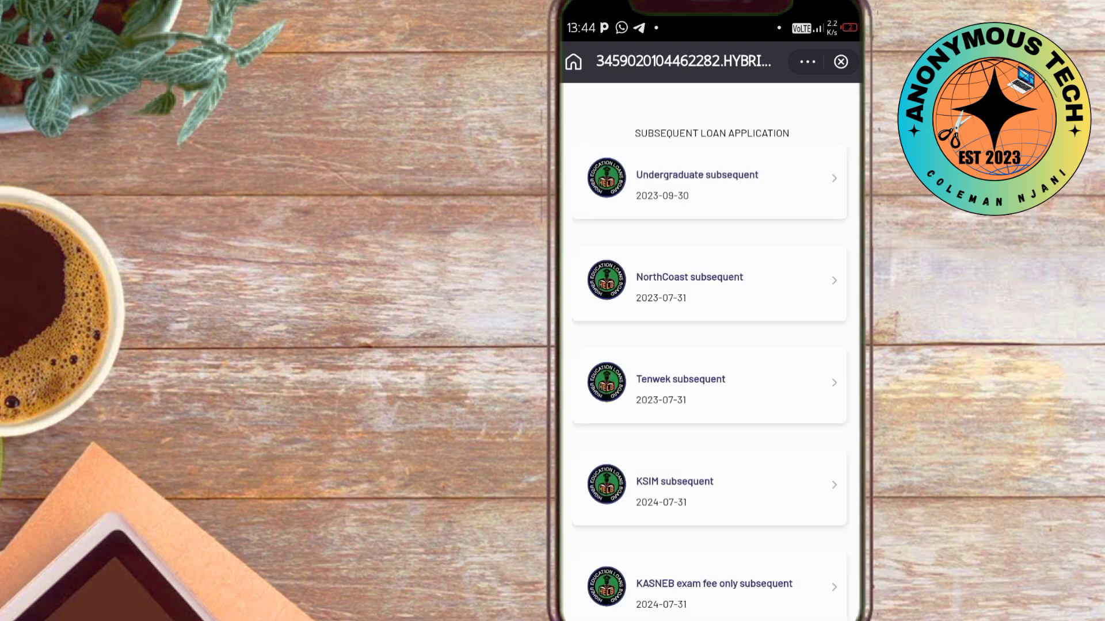
- Select the Undergraduate subsequent loan application
scroll(down, 3)
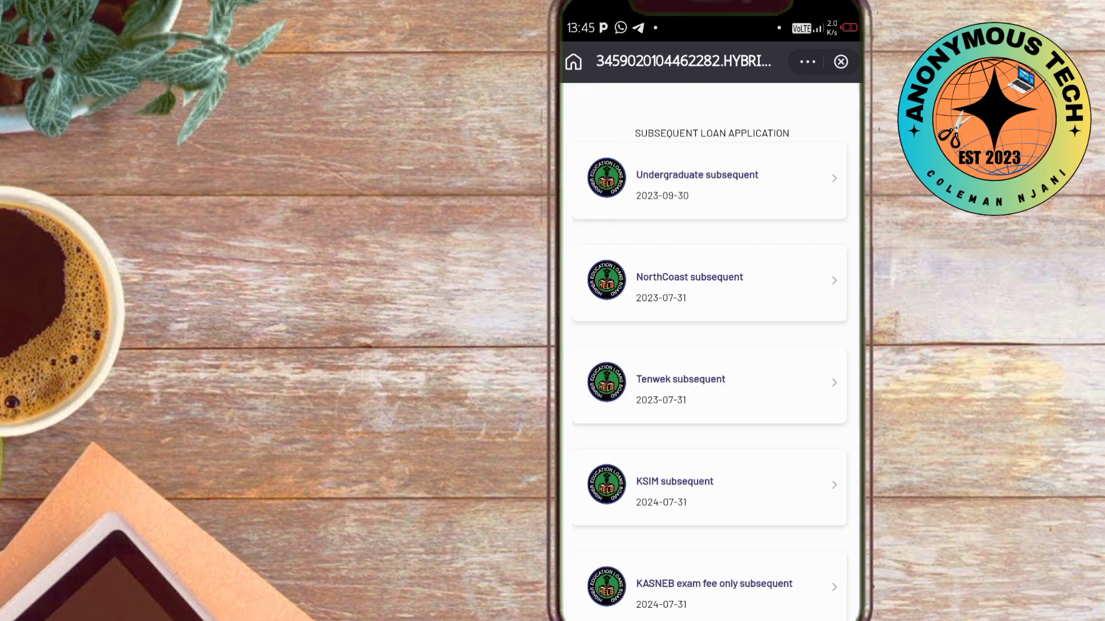
click(709, 179)
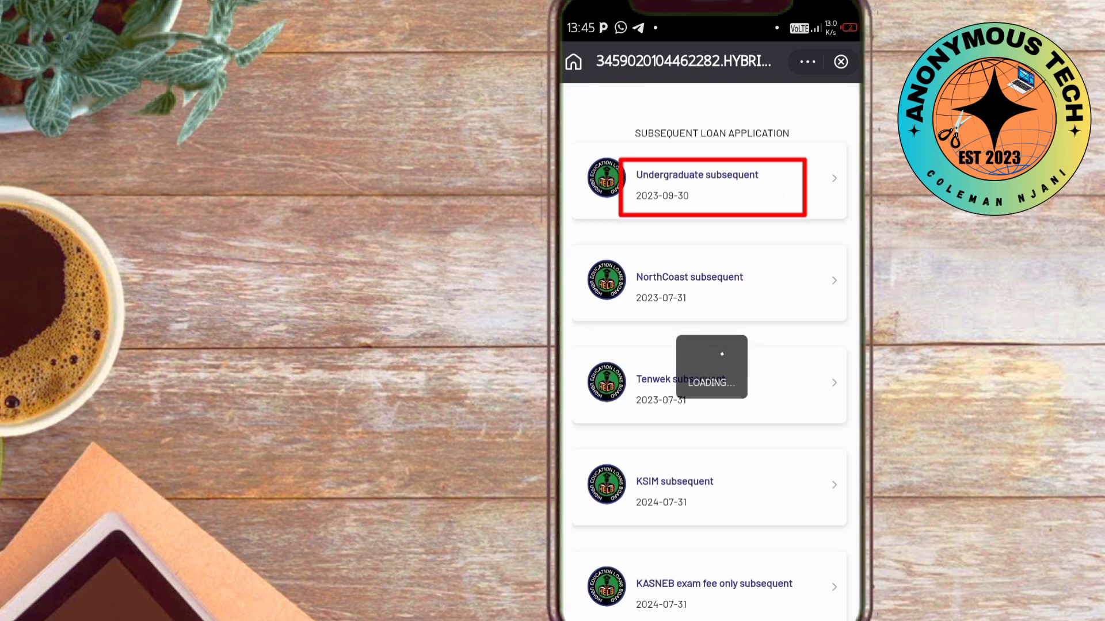
click(712, 186)
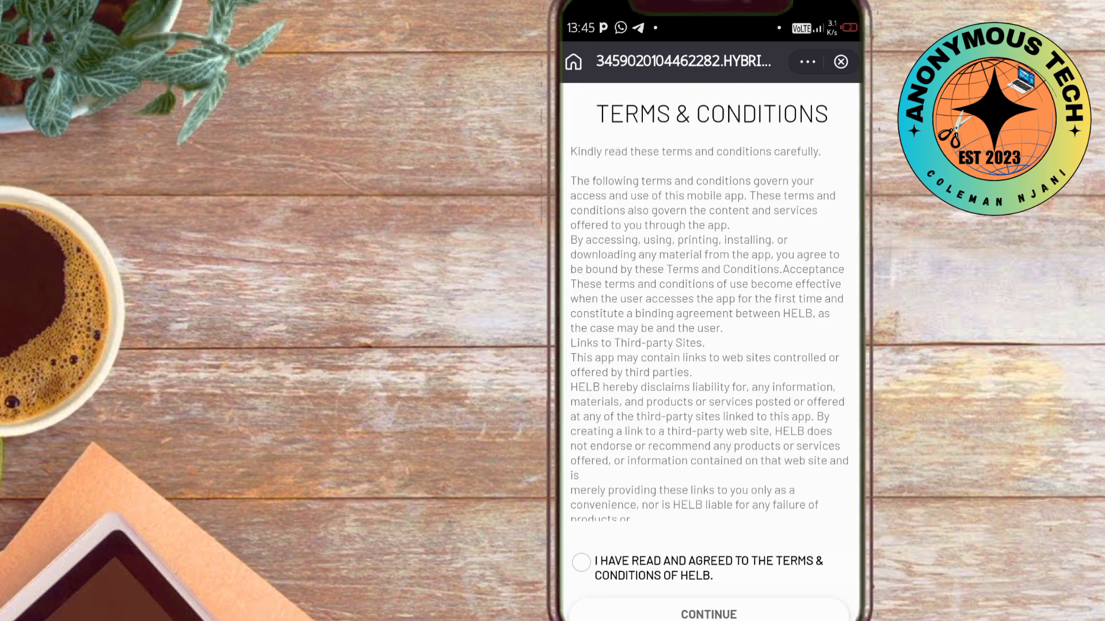
- Accept the HELB Terms & Conditions and continue to the quiz
scroll(down, 3)
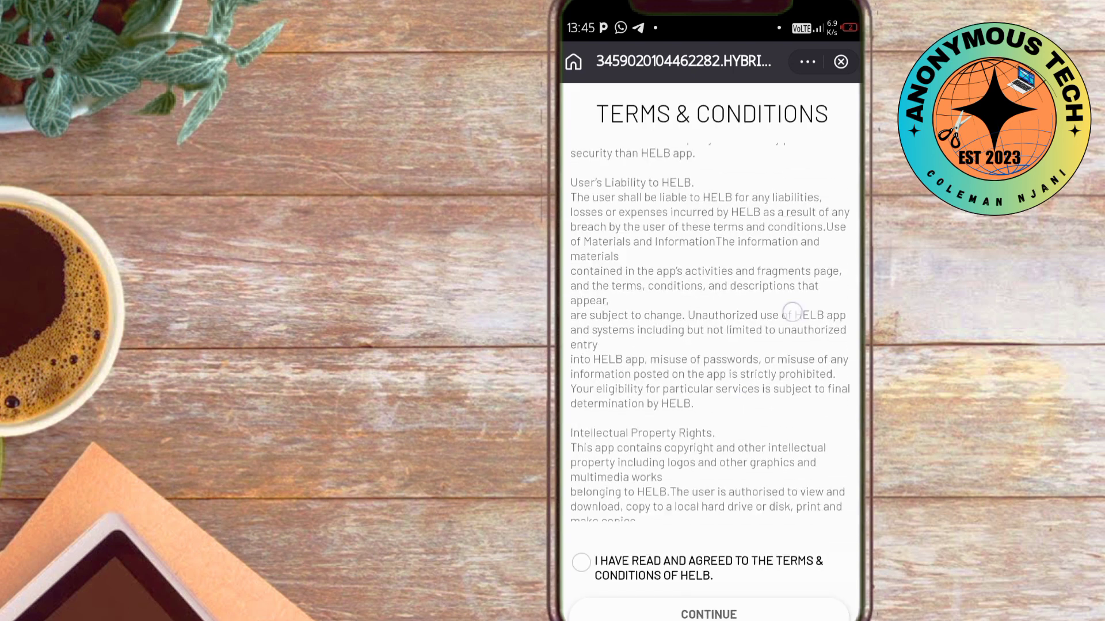
scroll(down, 3)
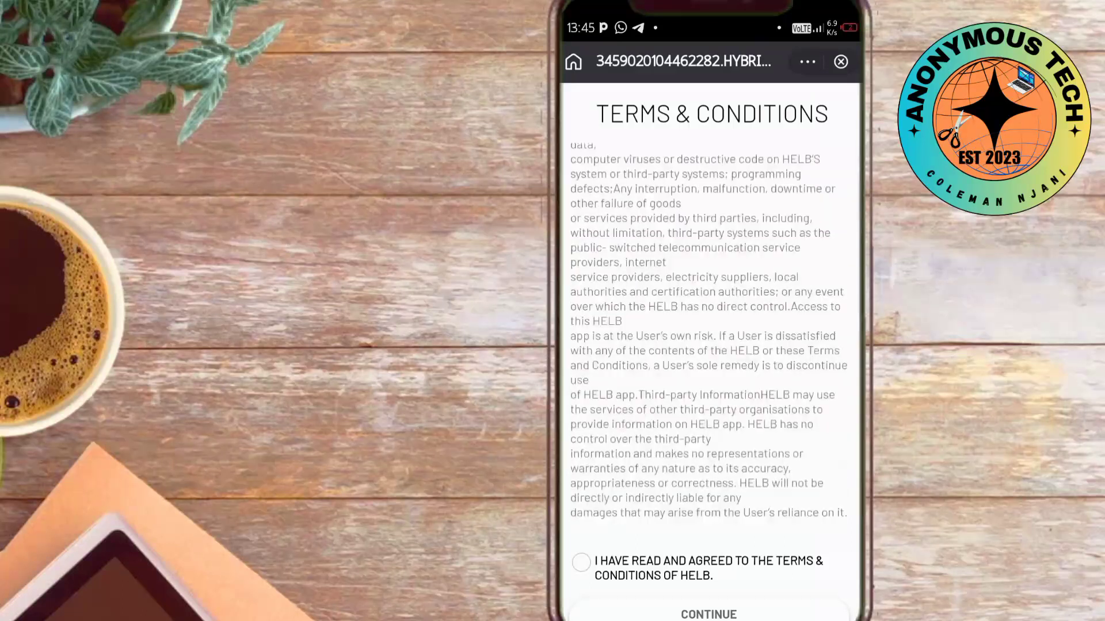
scroll(down, 3)
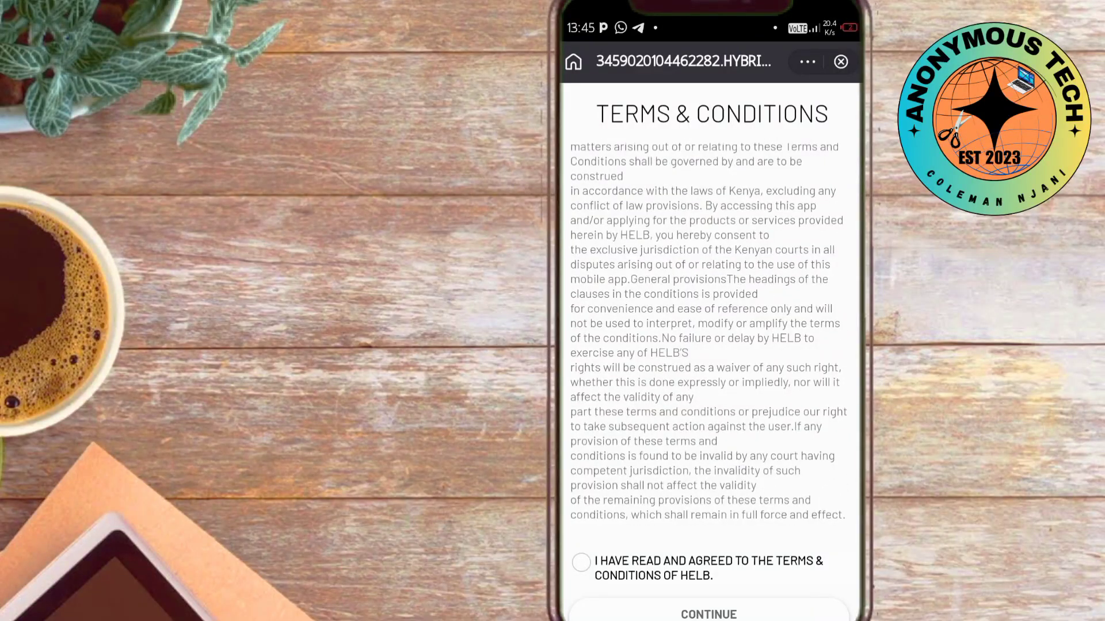
click(581, 562)
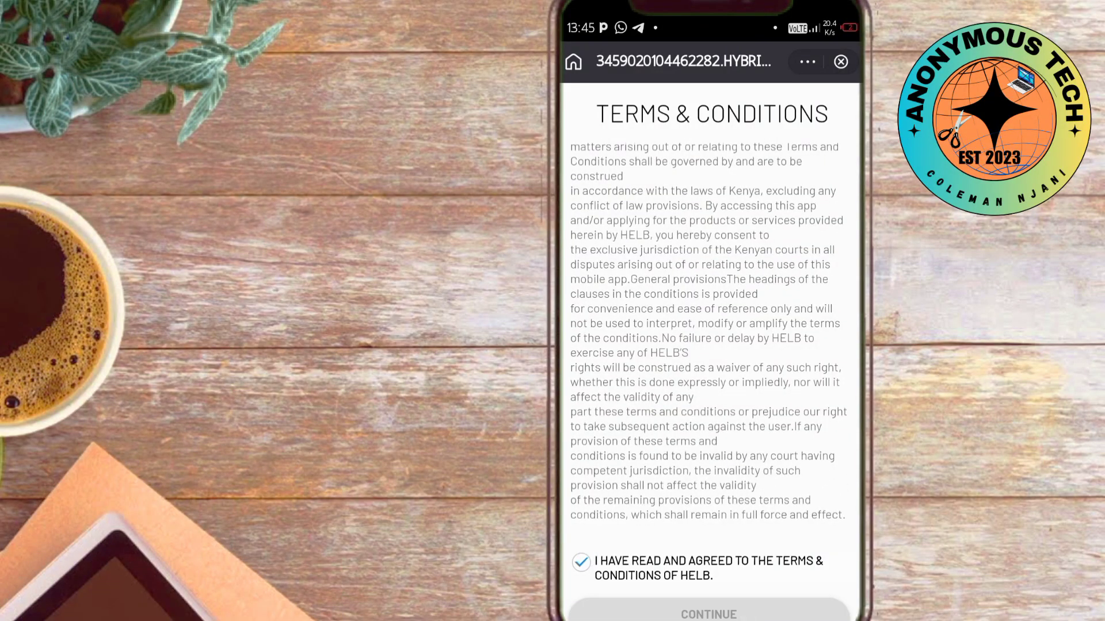
click(707, 610)
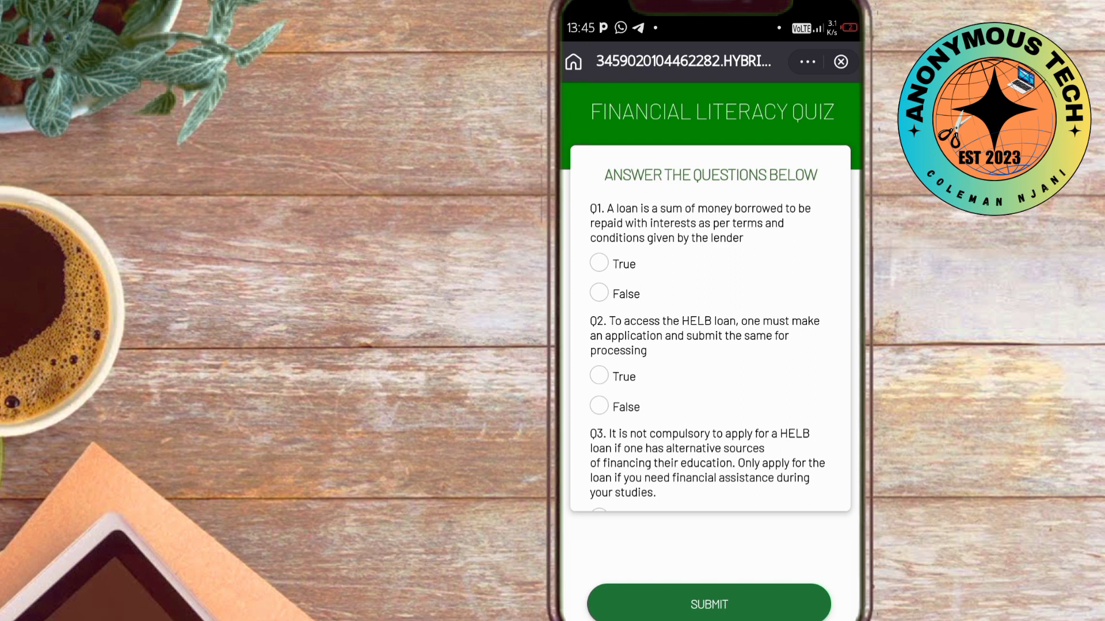
- Mark Q1 True and scroll down to questions six through eight
click(598, 263)
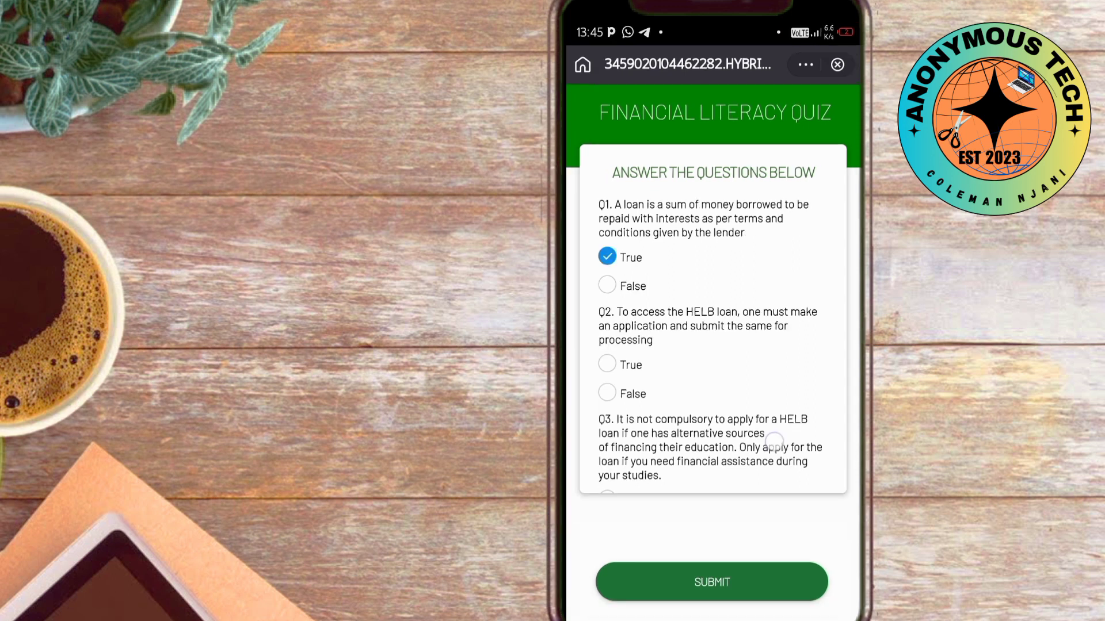
scroll(down, 3)
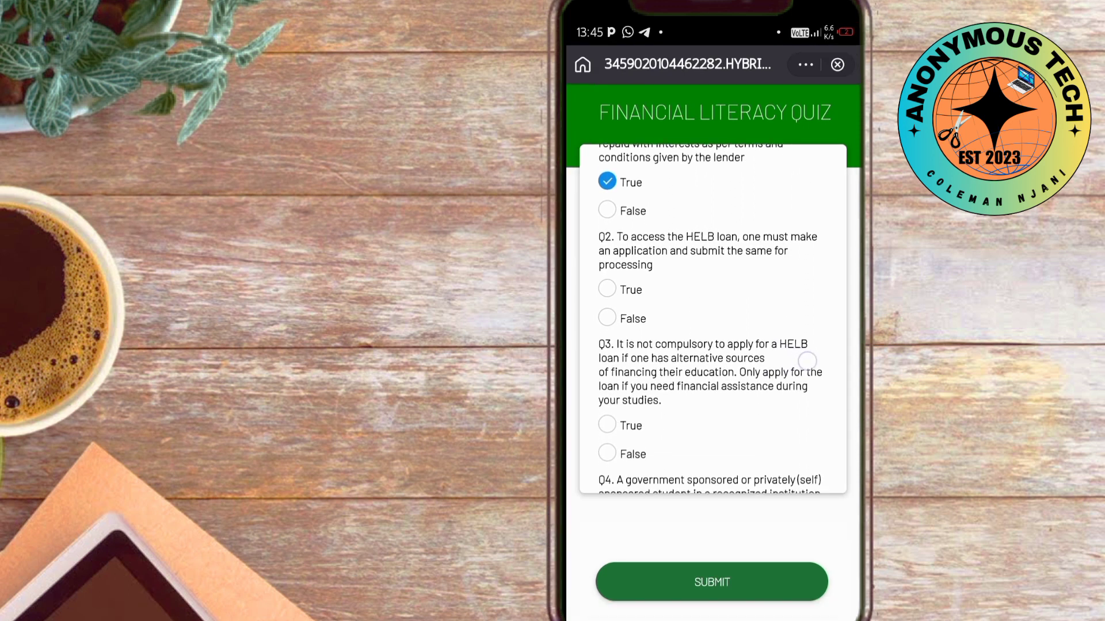
scroll(down, 3)
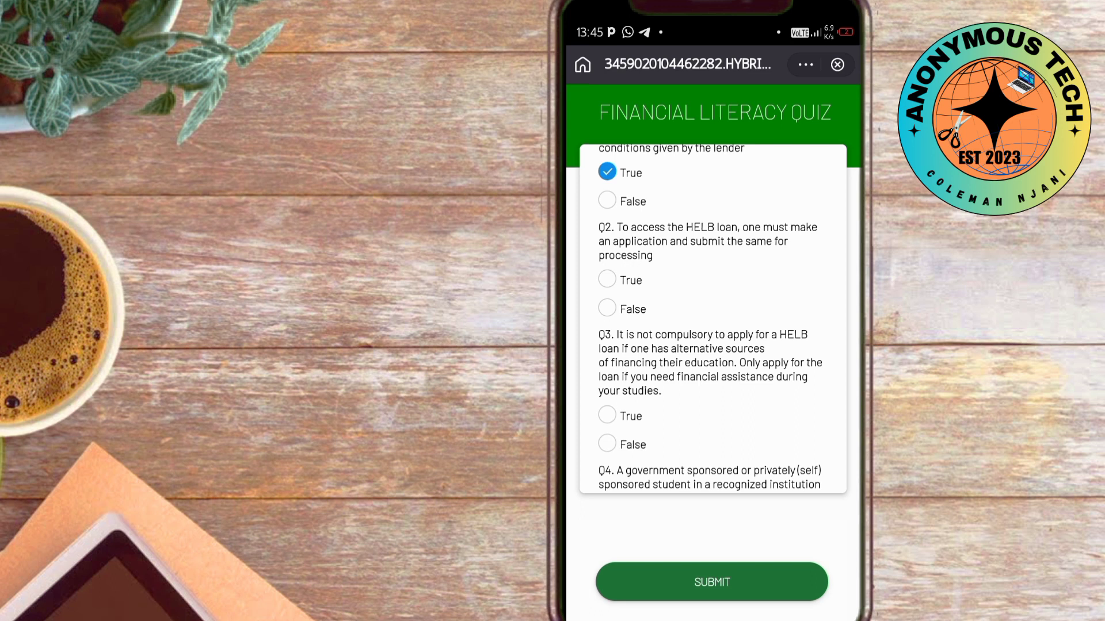
scroll(down, 3)
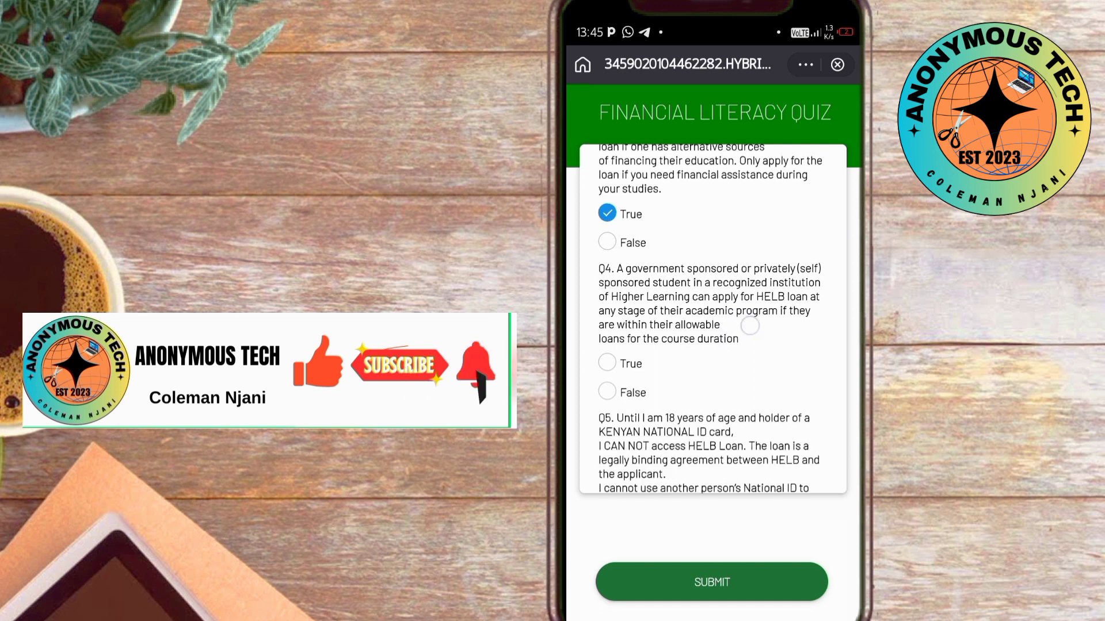
scroll(down, 3)
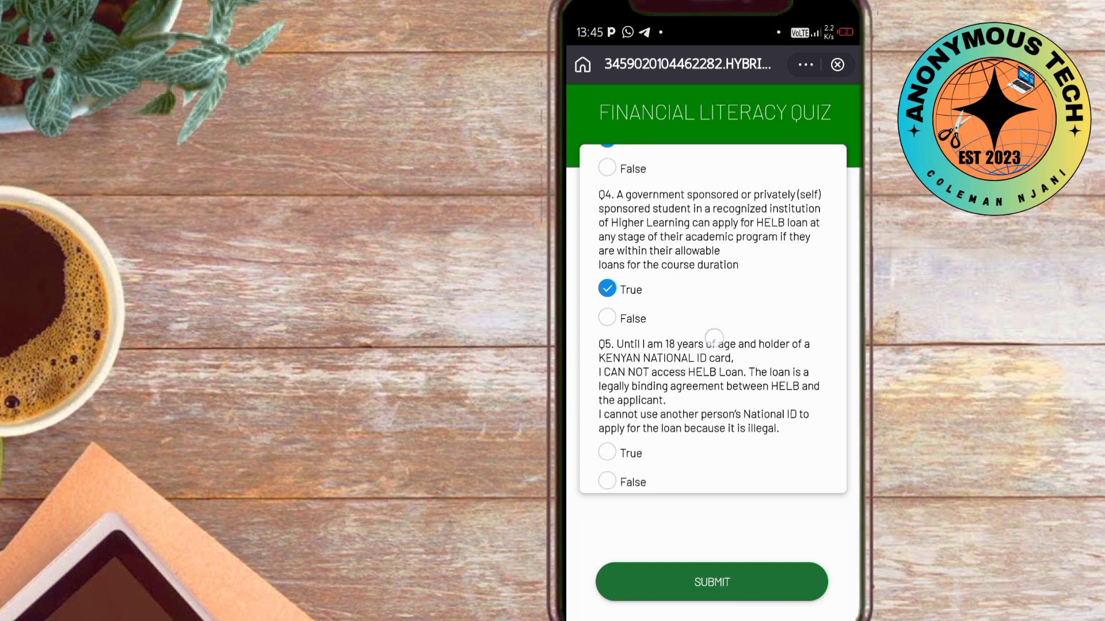
scroll(down, 3)
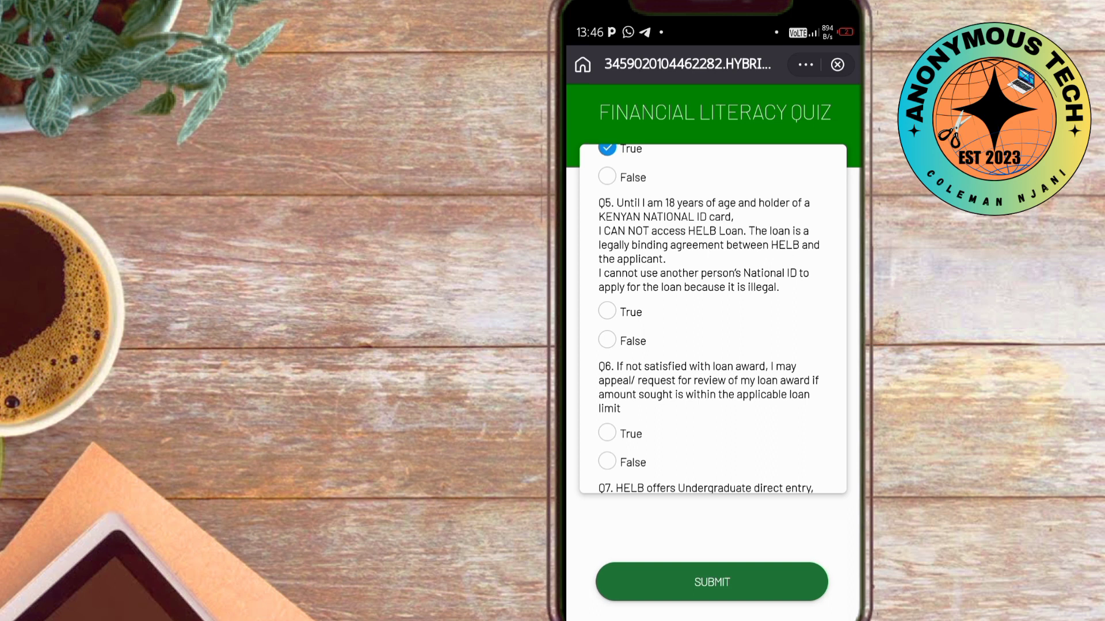
scroll(down, 3)
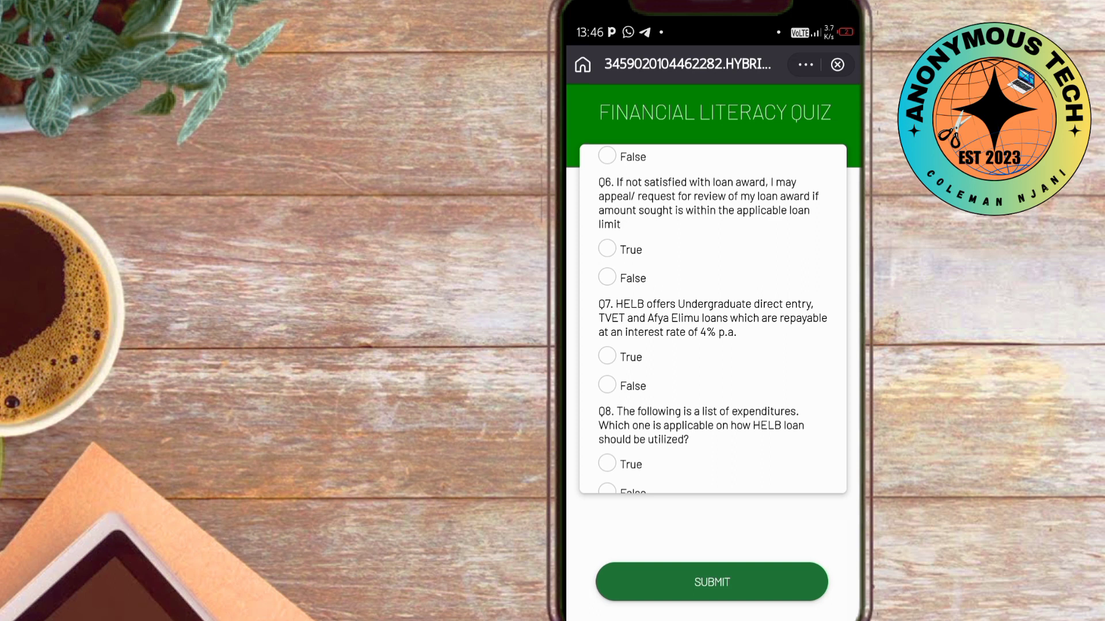
- Mark True for Q6, Q9, Q8 and Q10 in the quiz
click(606, 247)
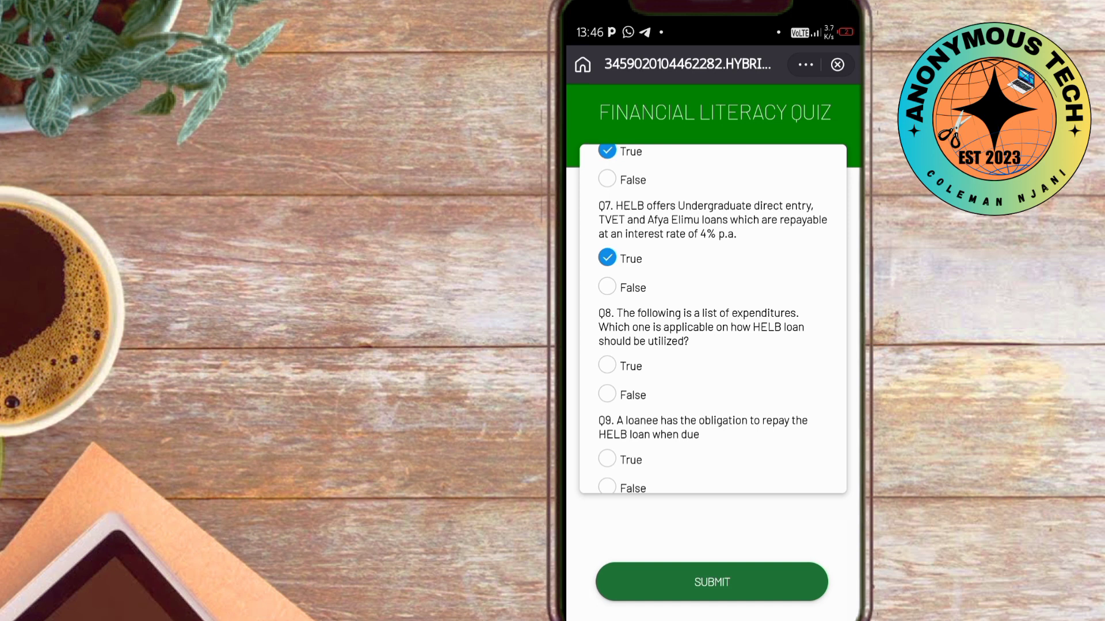
scroll(down, 3)
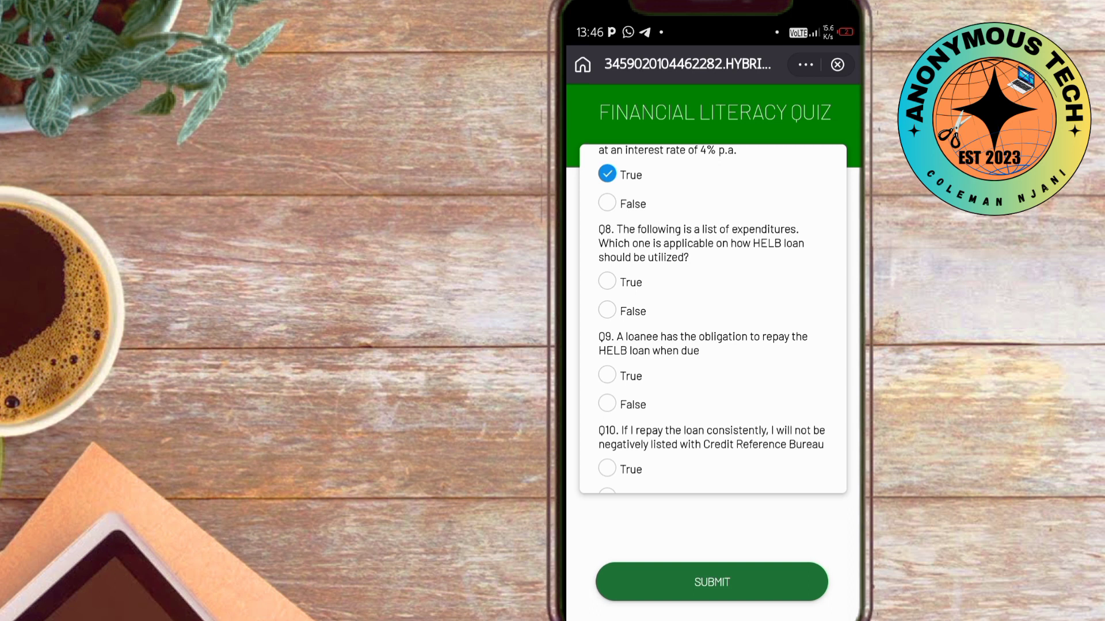
scroll(down, 3)
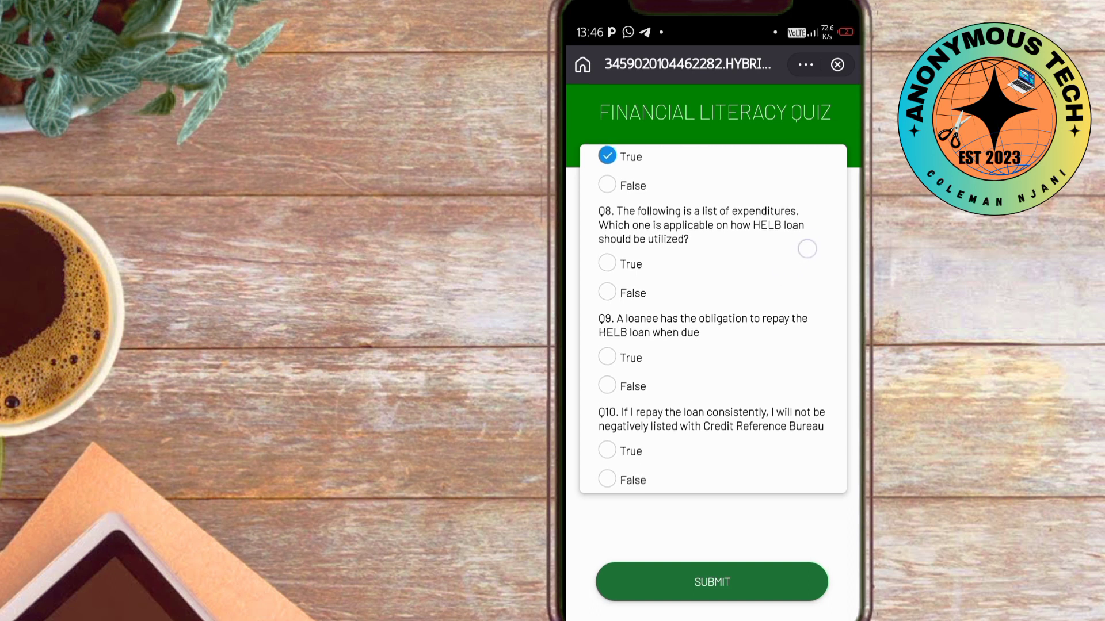
scroll(down, 3)
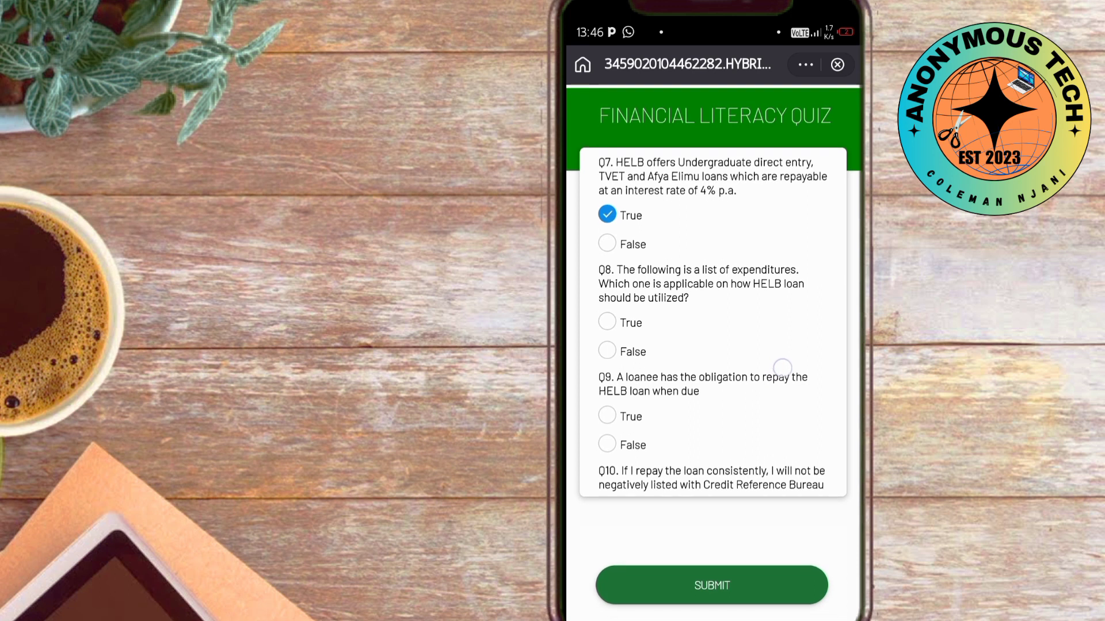
scroll(down, 3)
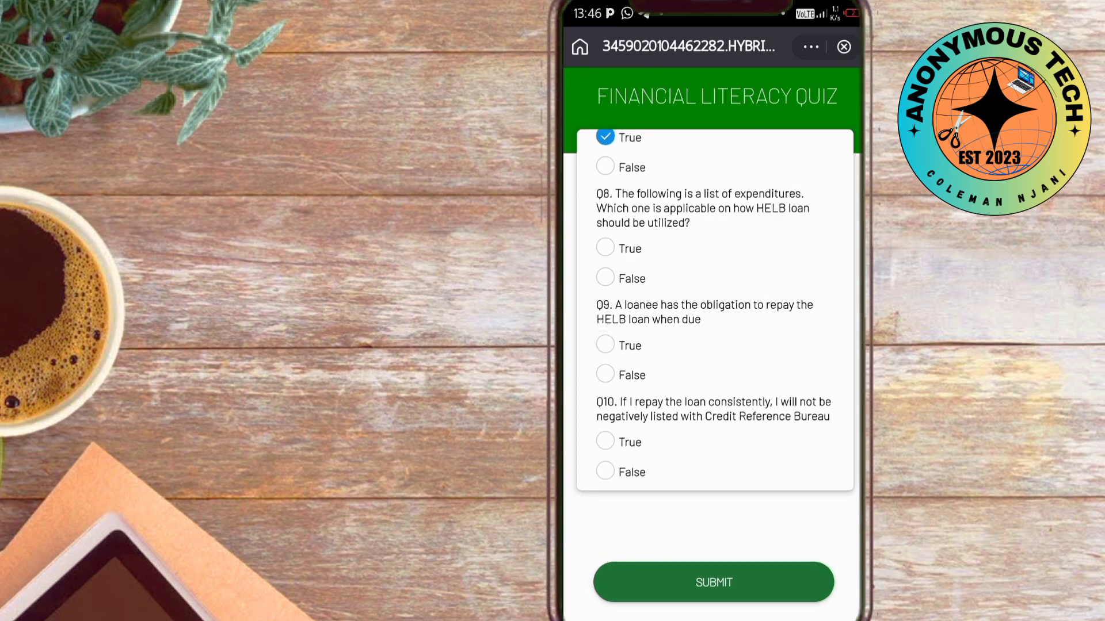
click(605, 345)
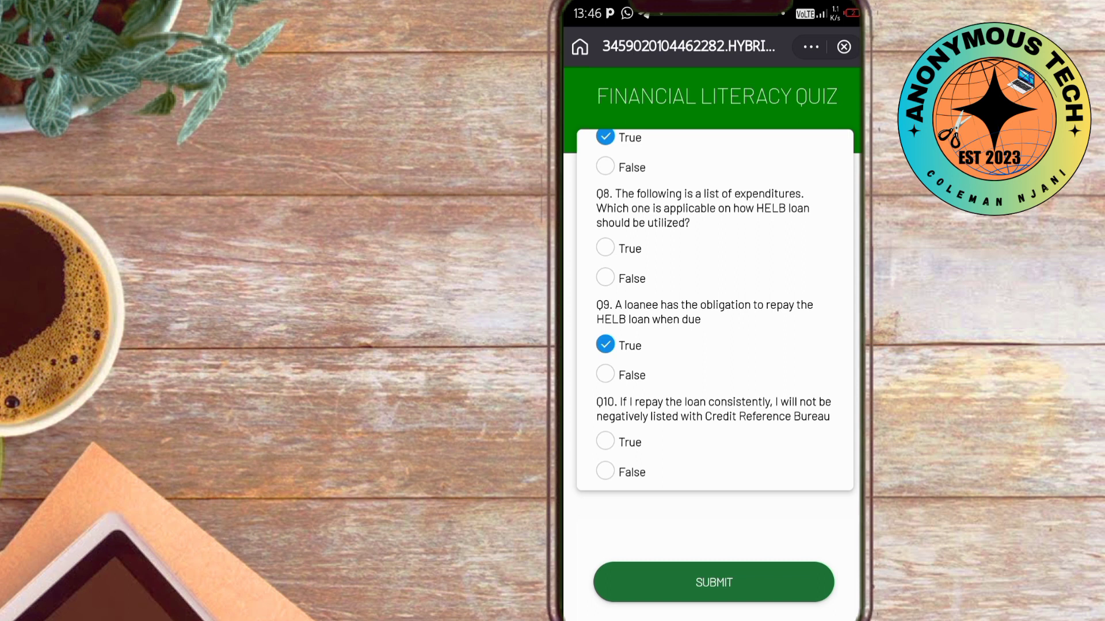
click(603, 248)
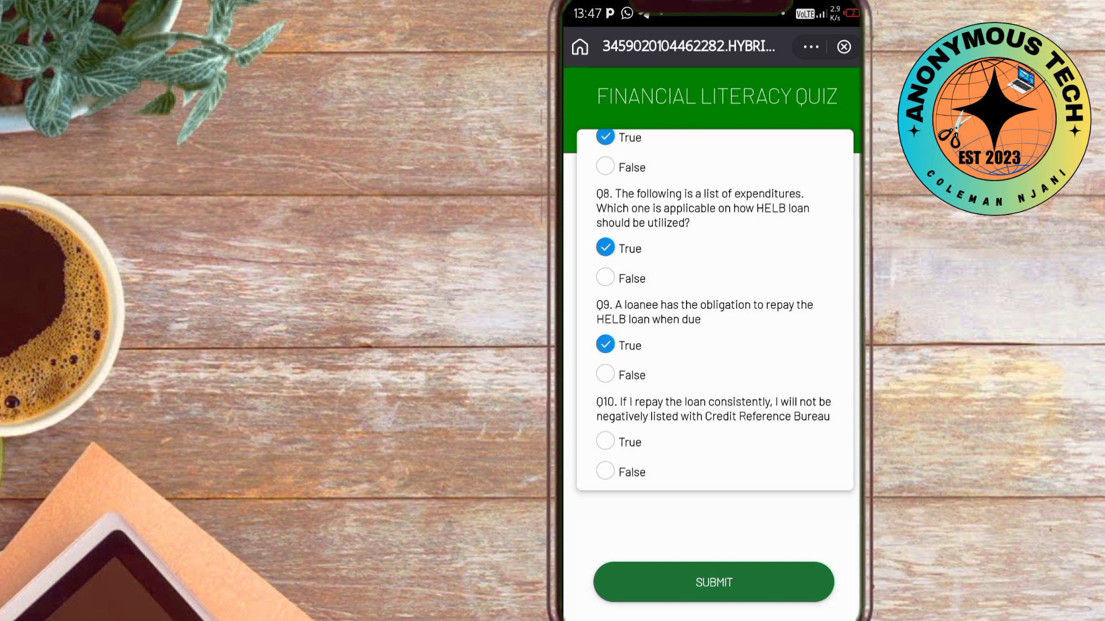
click(604, 442)
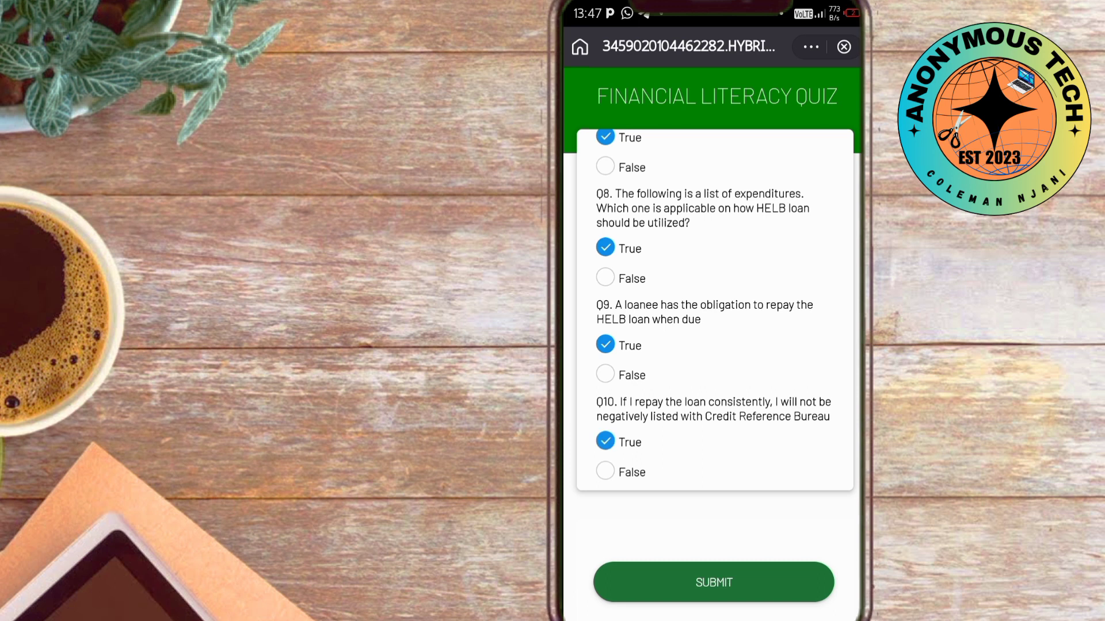
click(713, 582)
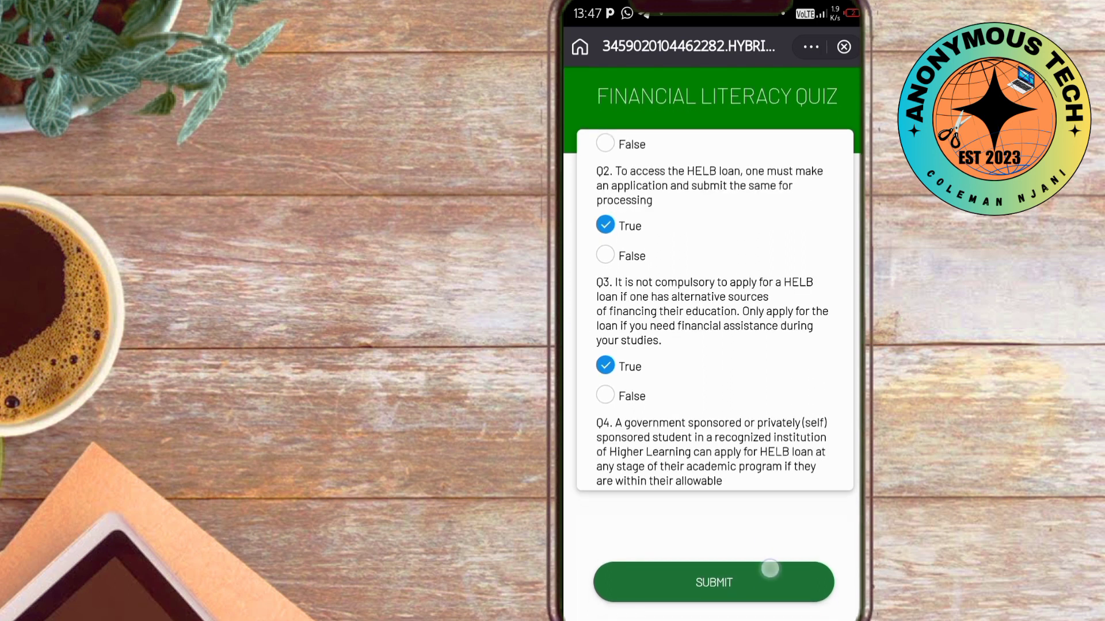
- Submit the quiz answers and accept the 90% literacy score
click(713, 582)
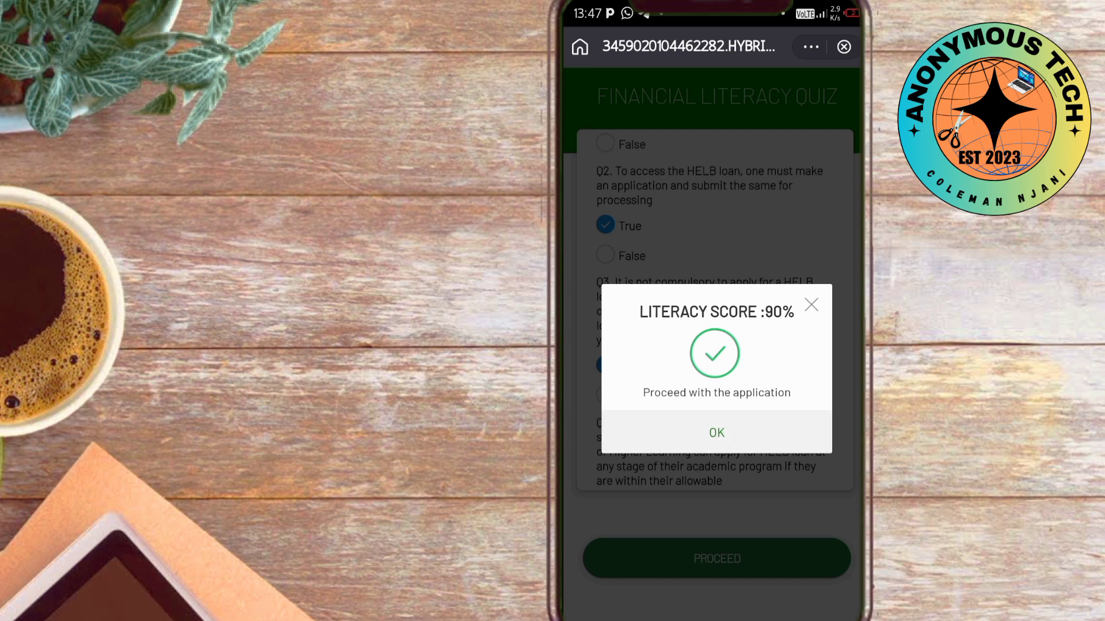
click(716, 433)
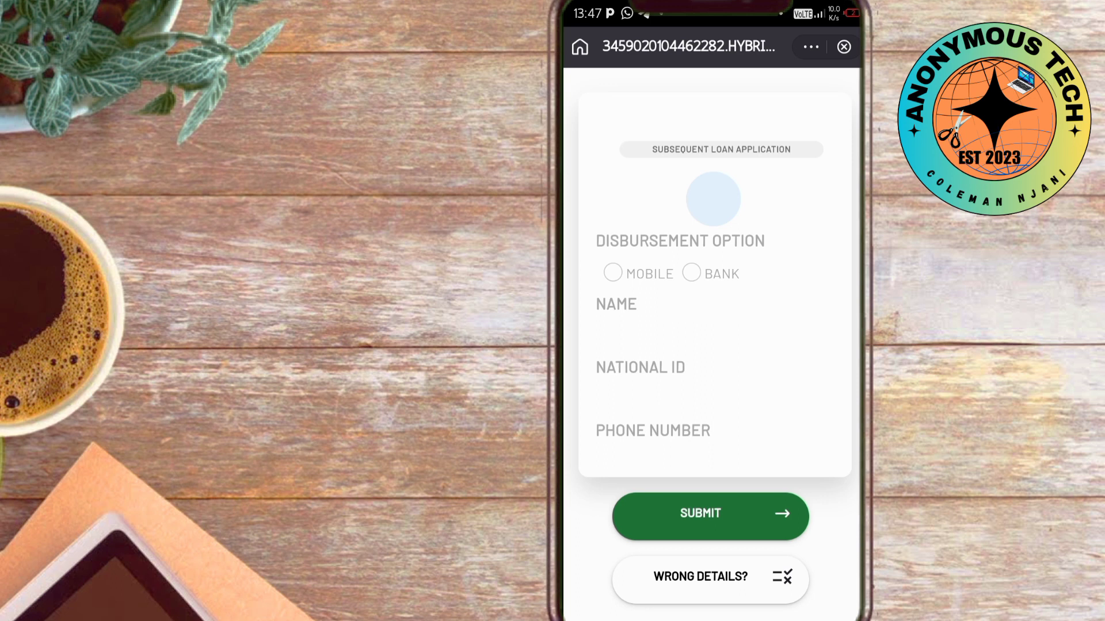
- Choose MOBILE disbursement and submit the 2023/2024 subsequent loan application
click(612, 272)
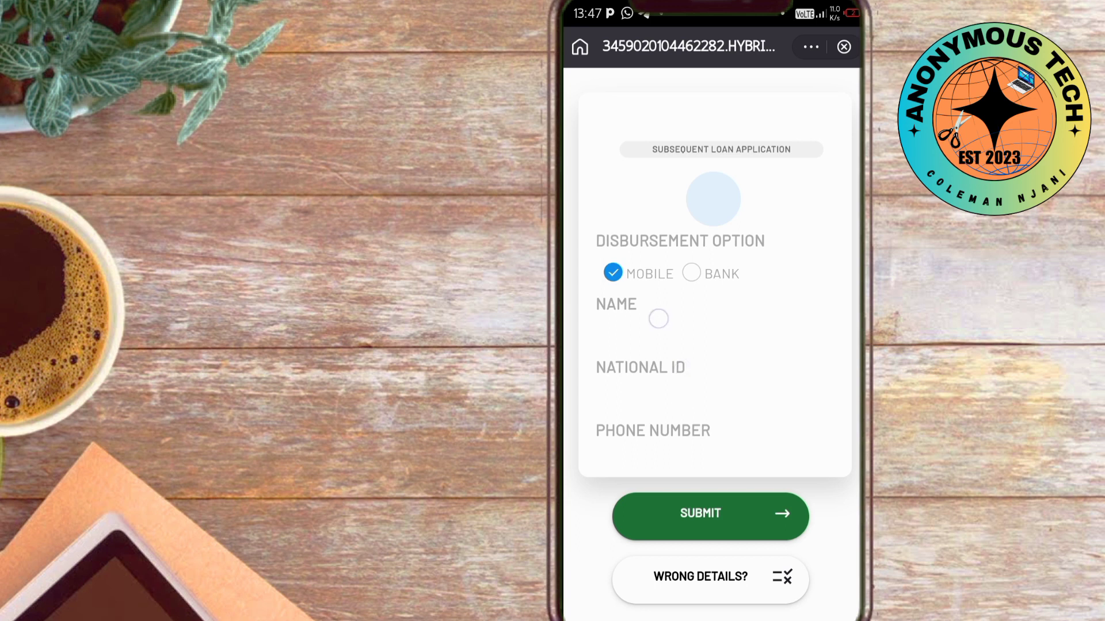
scroll(down, 3)
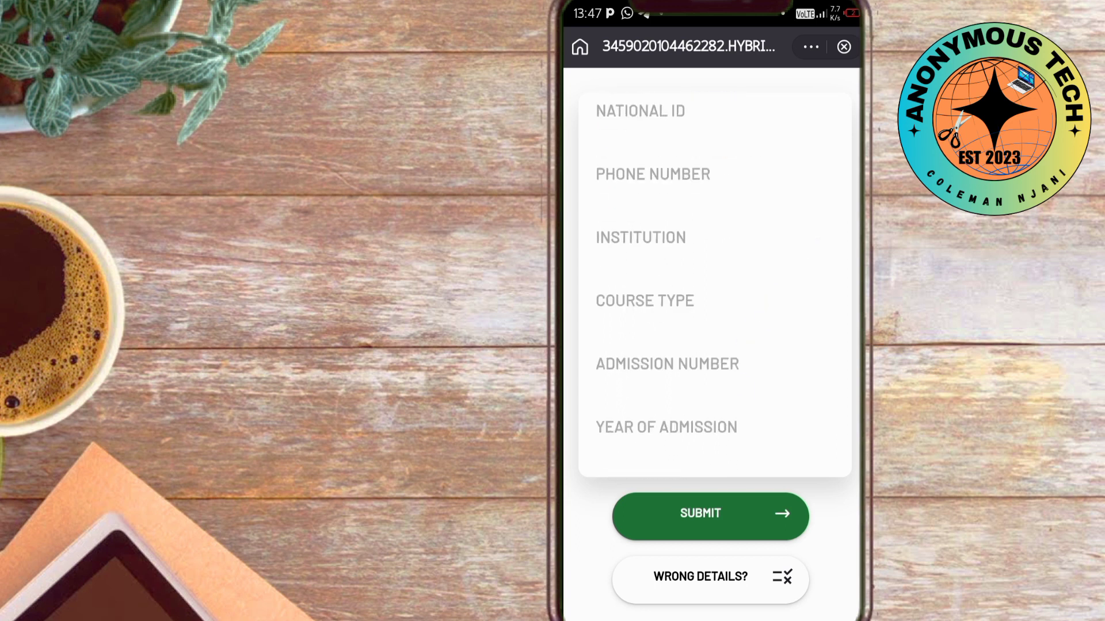
click(709, 512)
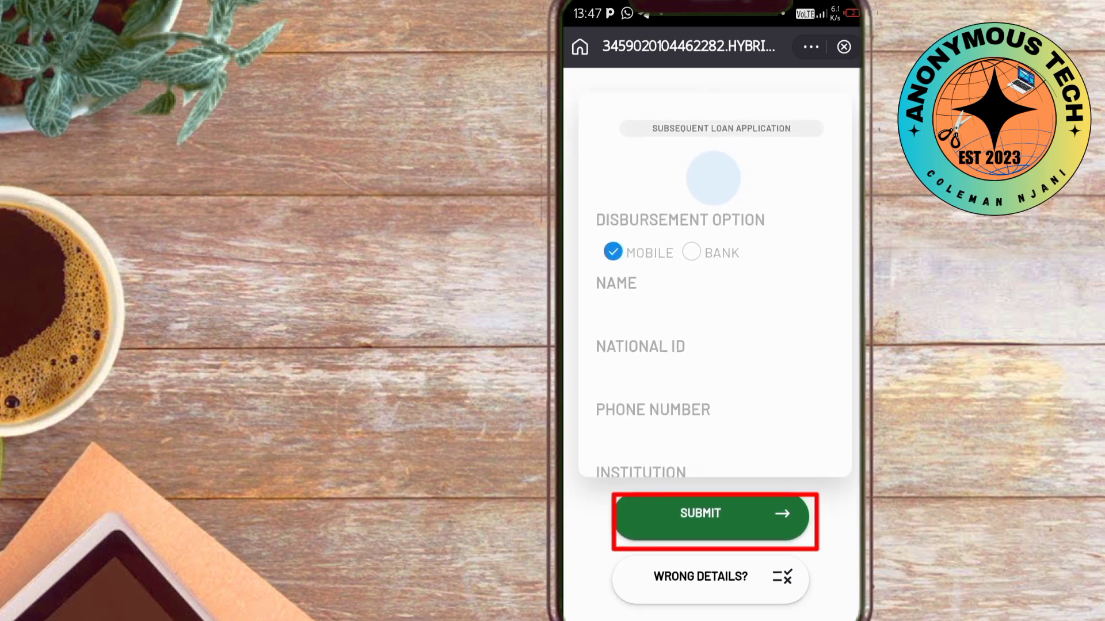
click(713, 513)
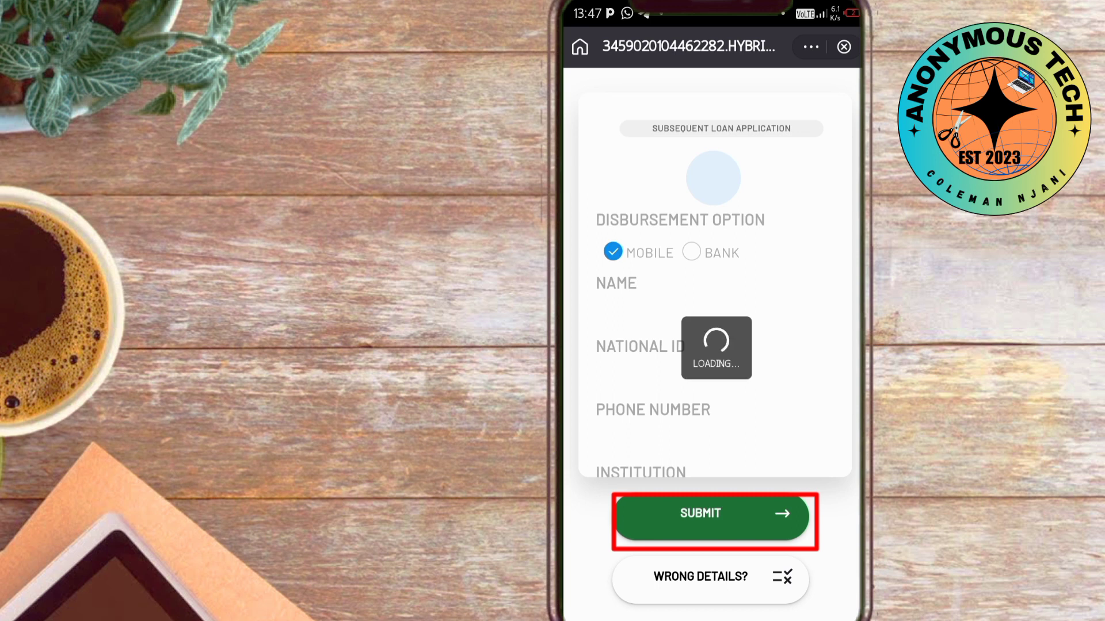
click(713, 516)
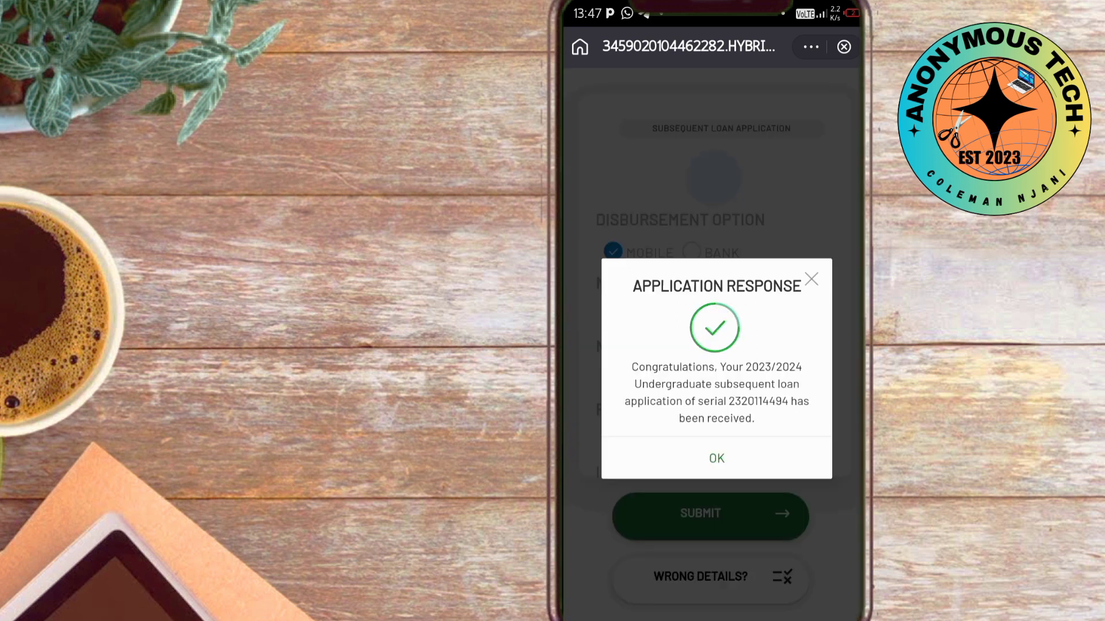